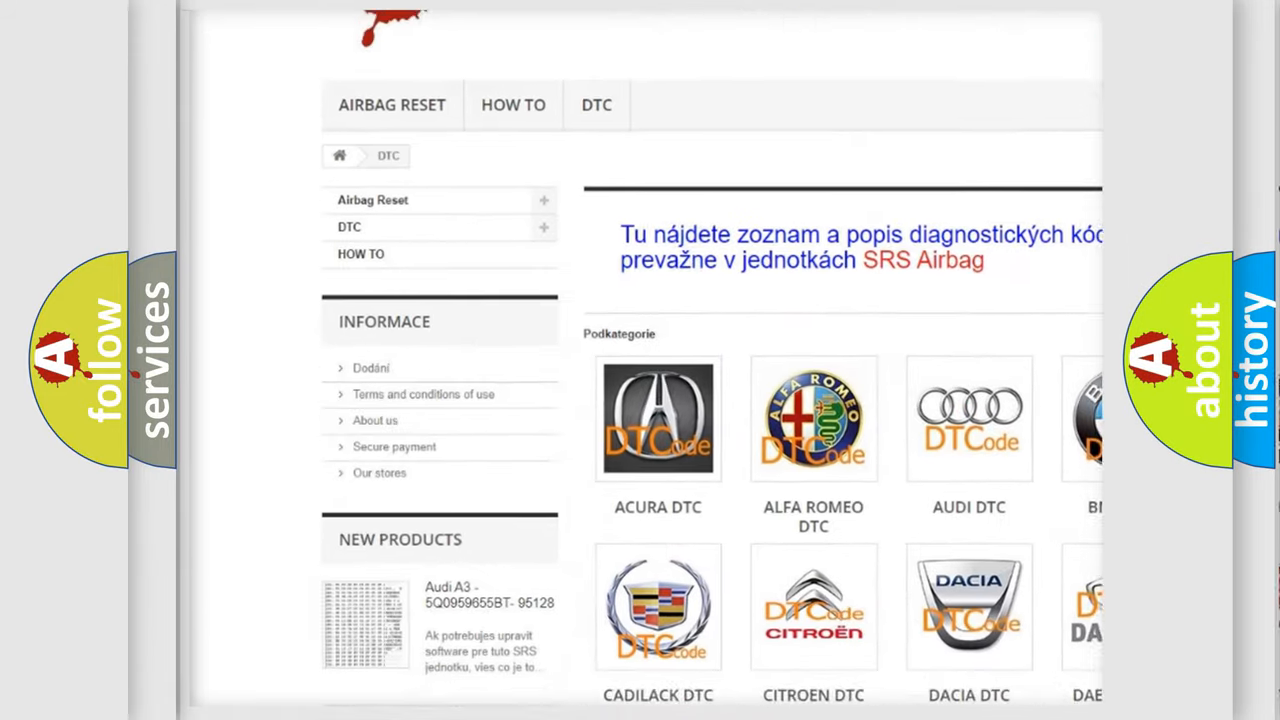
# Step: Open the AUDI DTC tile to show the Audi diagnostic code subcategory list
pyautogui.scroll(-3)
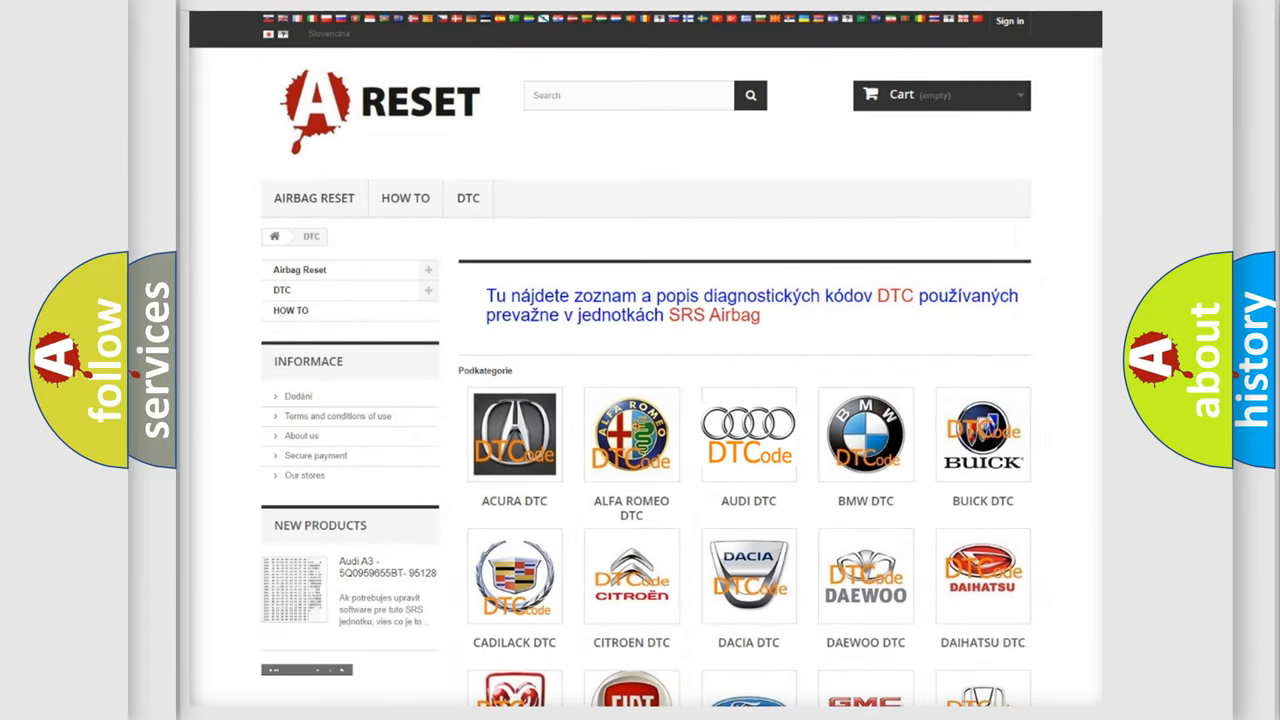
pyautogui.click(748, 434)
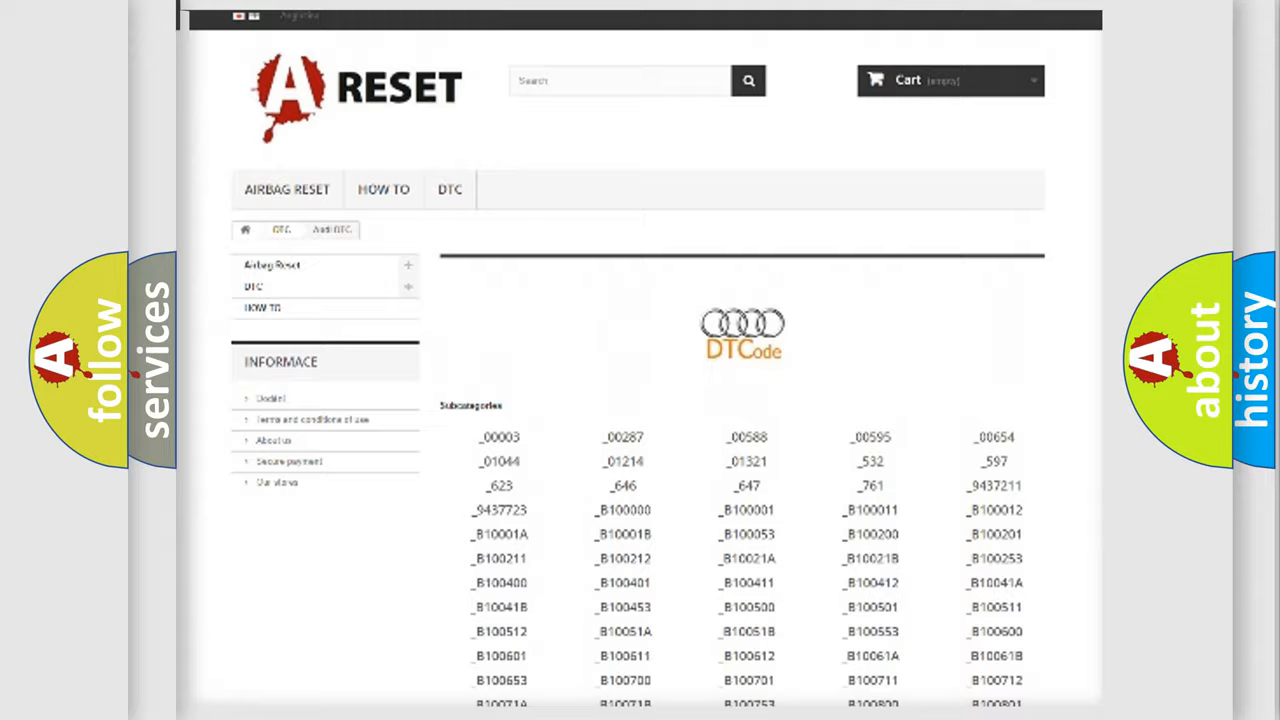